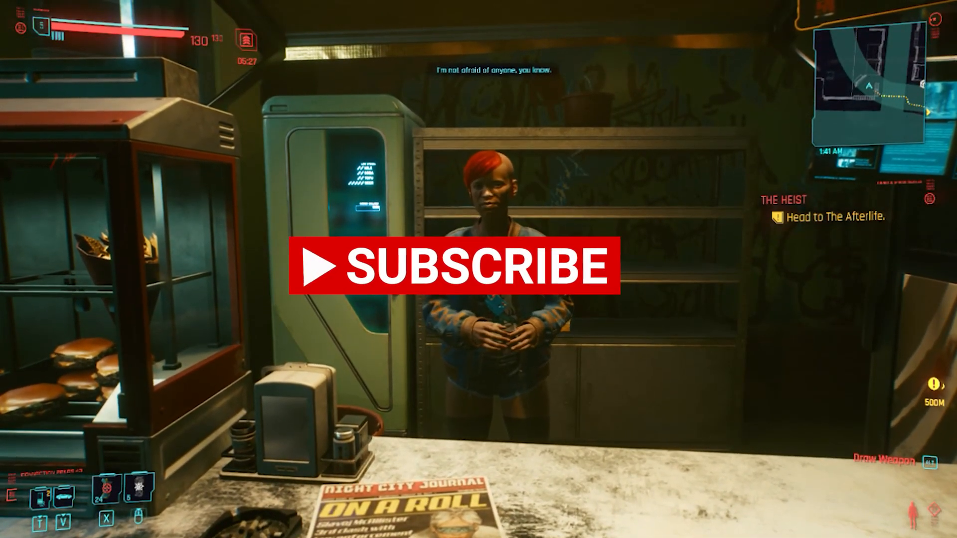
Pause the game, bringing up the menu with Resume, Save Game, Load Game and Settings.
key(Escape)
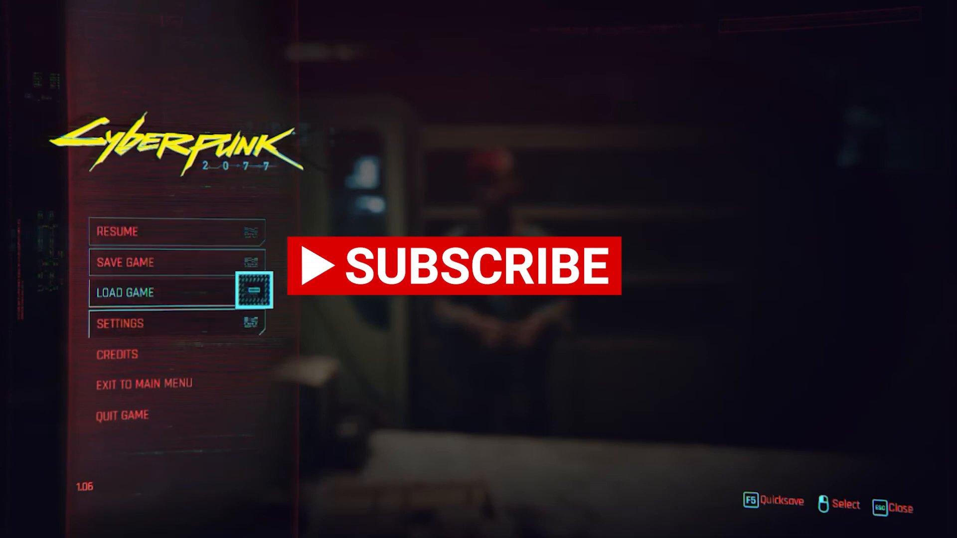